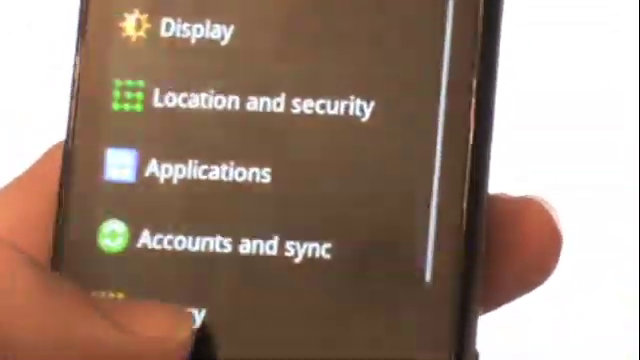
Step: Browse Odin's file list to the EE03 modem file and bring up the phone's home-screen menu
{"action": "scroll", "scroll_direction": "down", "scroll_amount": 3}
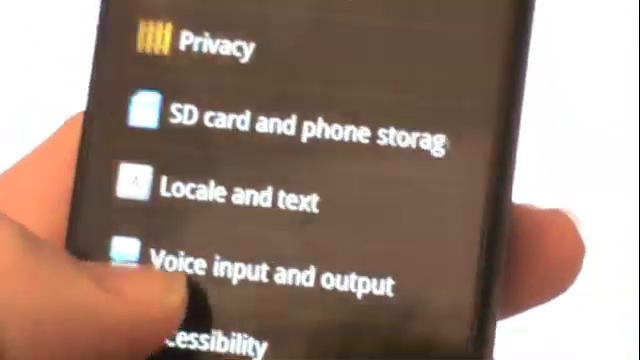
{"action": "scroll", "scroll_direction": "down", "scroll_amount": 3}
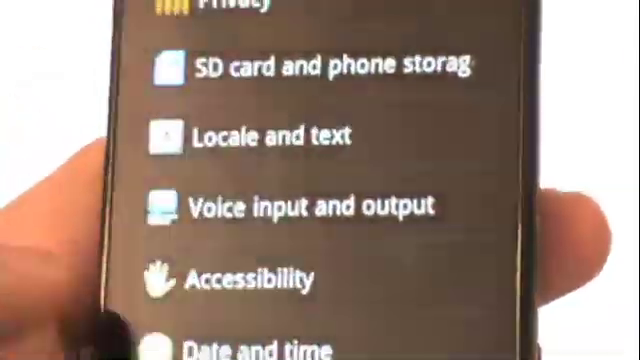
{"action": "scroll", "scroll_direction": "down", "scroll_amount": 3}
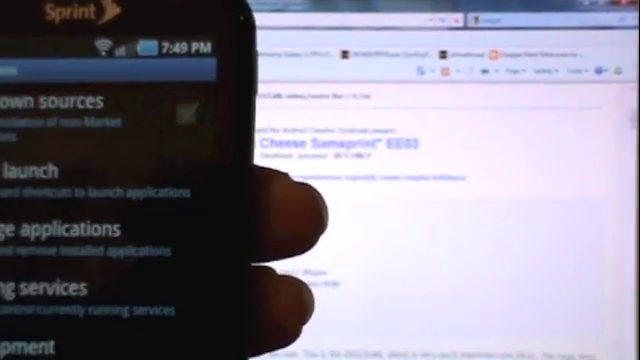
{"action": "scroll", "scroll_direction": "down", "scroll_amount": 3}
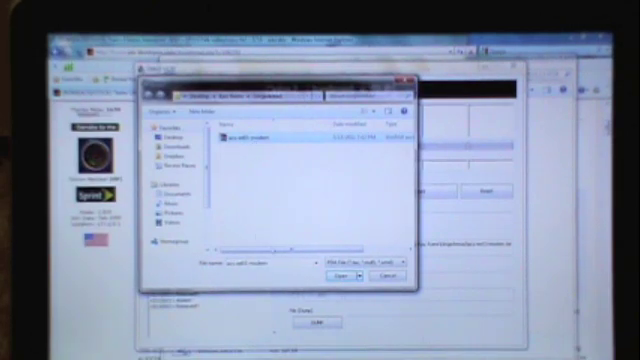
{"action": "left_click", "coordinate": [340, 272]}
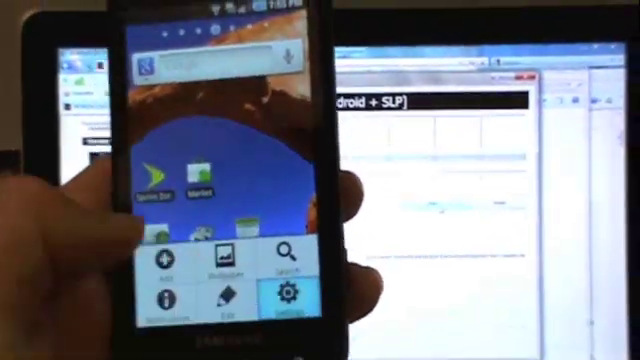
Step: Go into Settings and scroll down to About phone showing model, firmware and baseband
{"action": "left_click", "coordinate": [280, 296]}
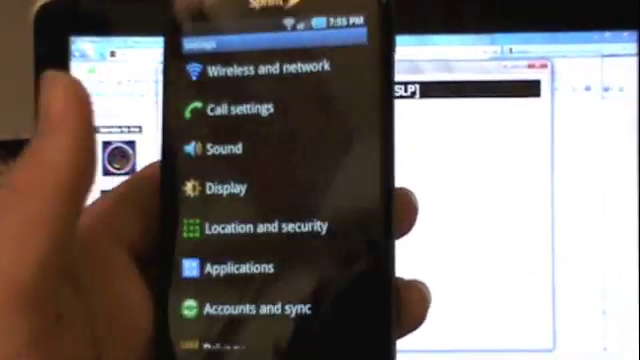
{"action": "scroll", "scroll_direction": "down", "scroll_amount": 3}
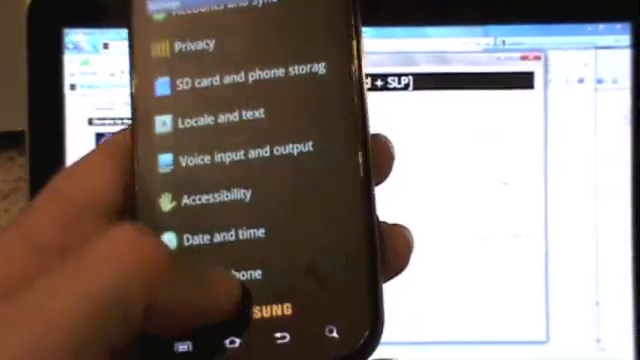
{"action": "scroll", "scroll_direction": "down", "scroll_amount": 3}
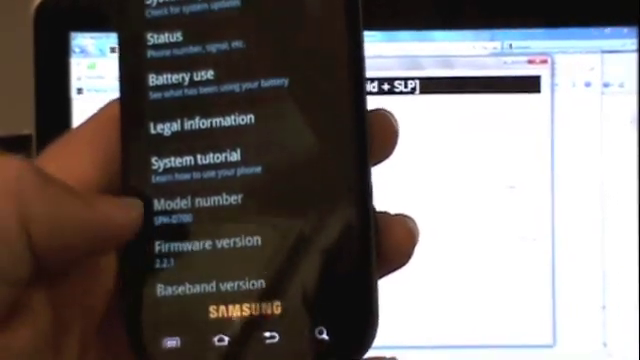